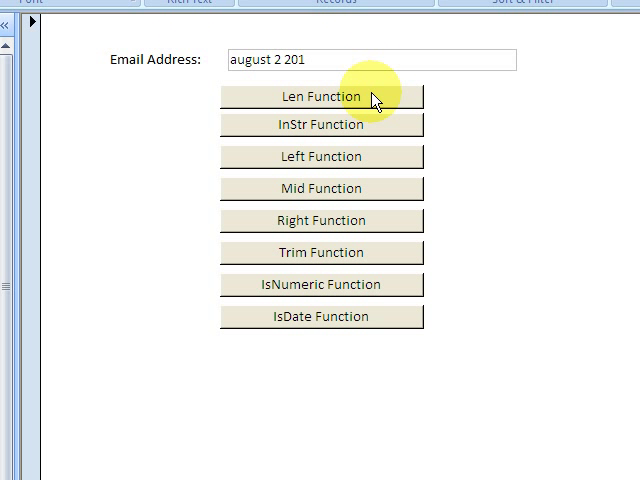
pyautogui.moveTo(322, 189)
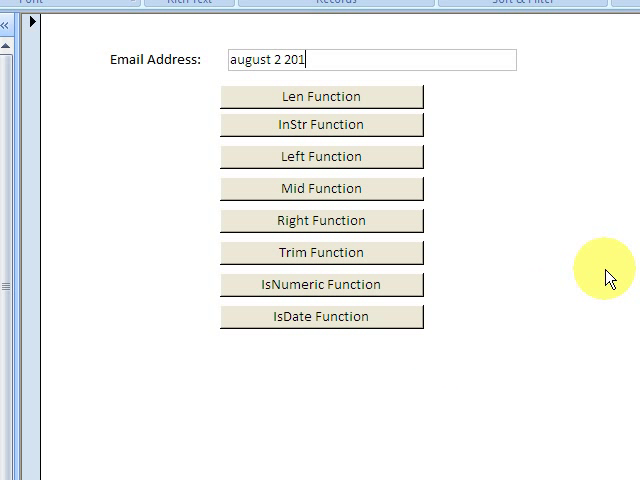
pyautogui.moveTo(410, 152)
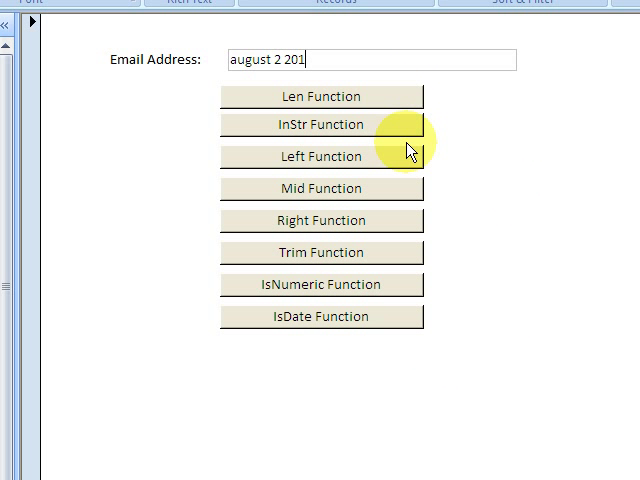
pyautogui.moveTo(378, 90)
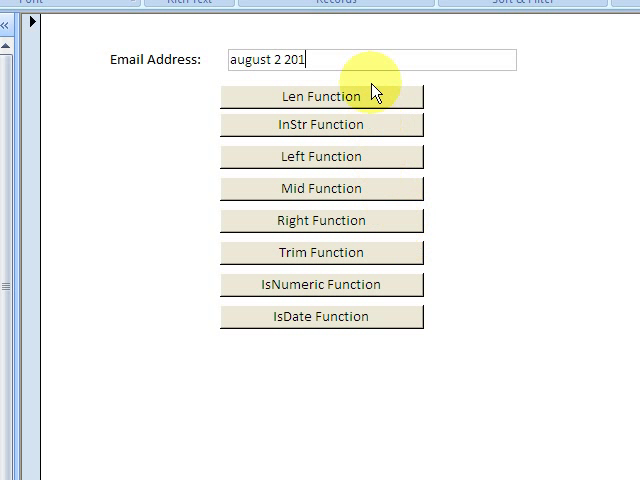
pyautogui.moveTo(490, 80)
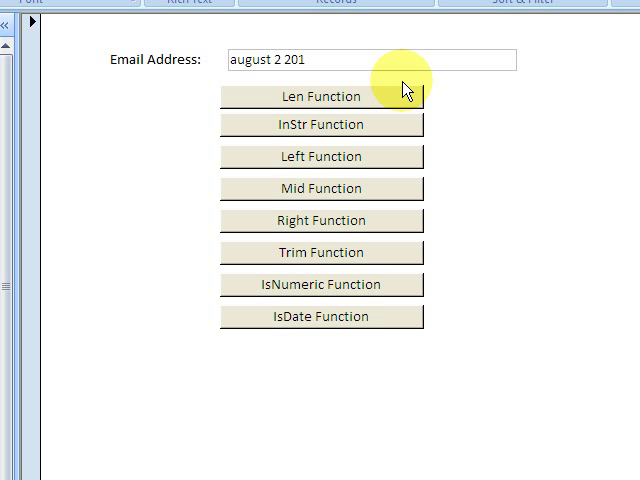
pyautogui.moveTo(502, 95)
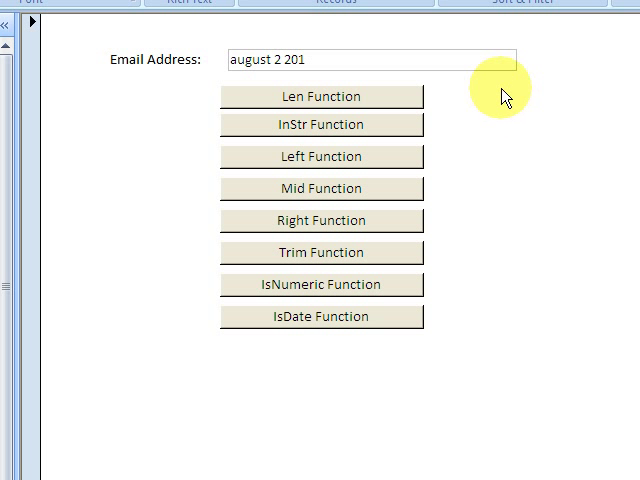
pyautogui.moveTo(178, 108)
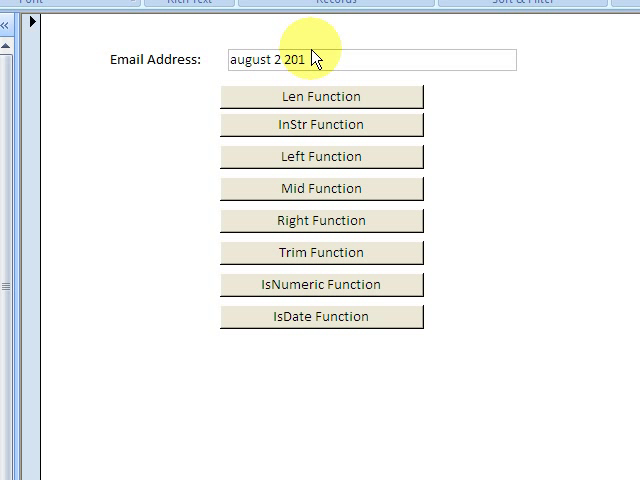
pyautogui.moveTo(370, 65)
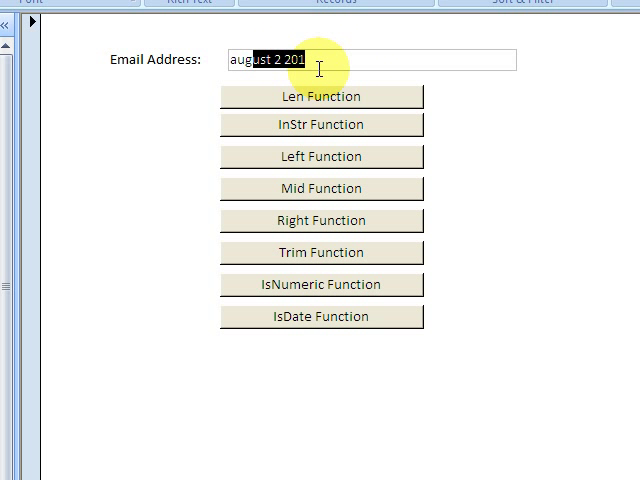
pyautogui.moveTo(320, 60)
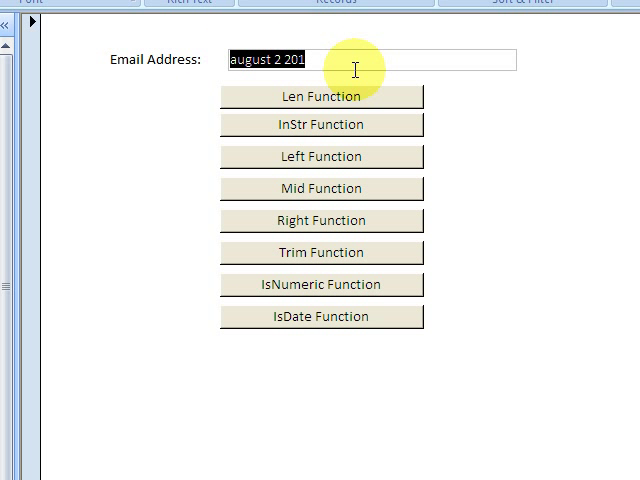
pyautogui.moveTo(345, 75)
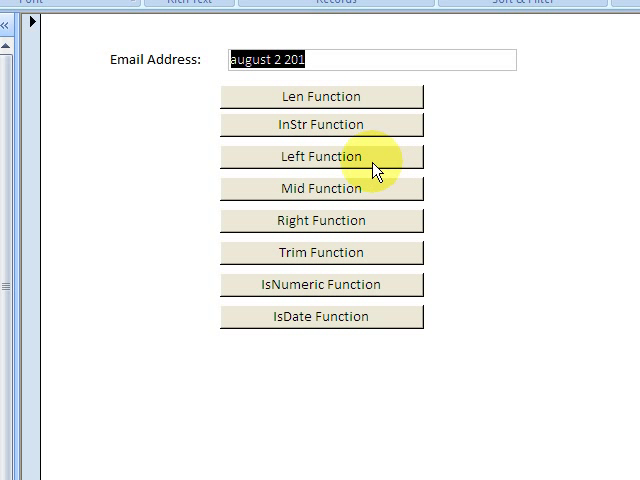
pyautogui.moveTo(370, 100)
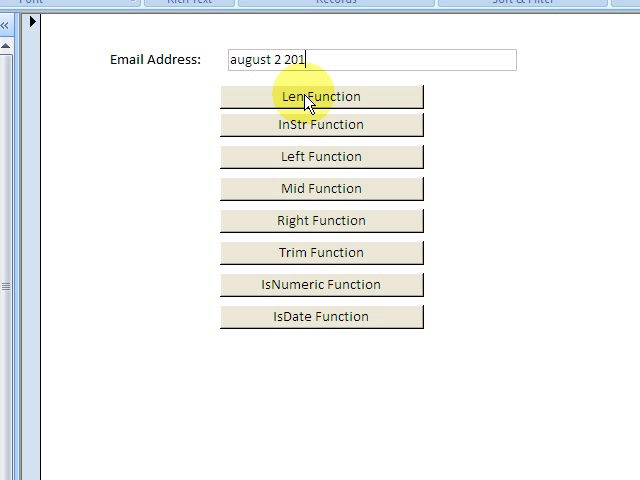
# - Edit the Email Address test entry to 'august 2 20133' and select the whole entry
pyautogui.click(320, 96)
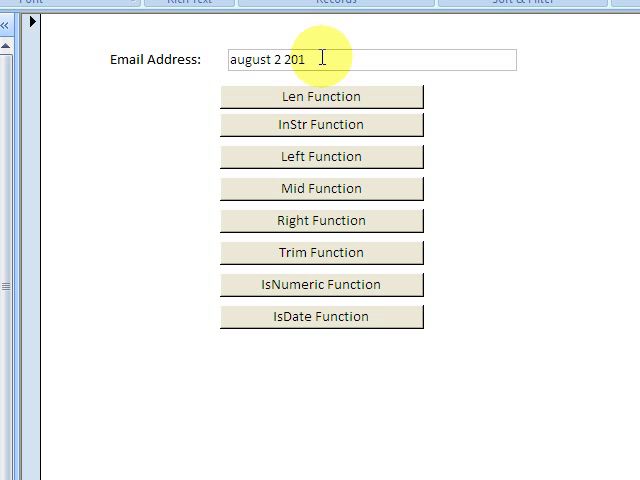
pyautogui.write('333')
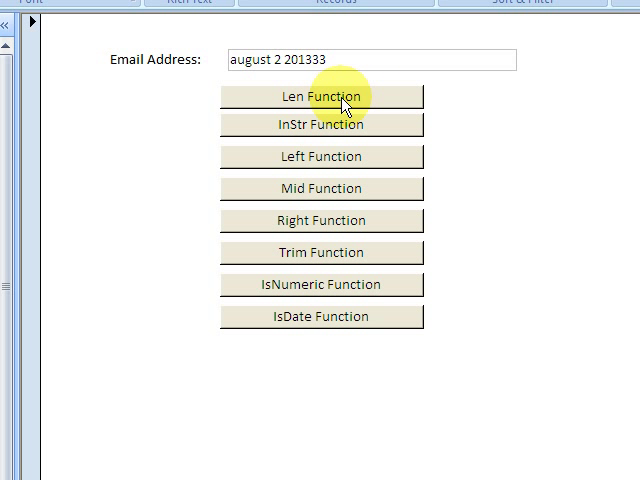
pyautogui.click(321, 95)
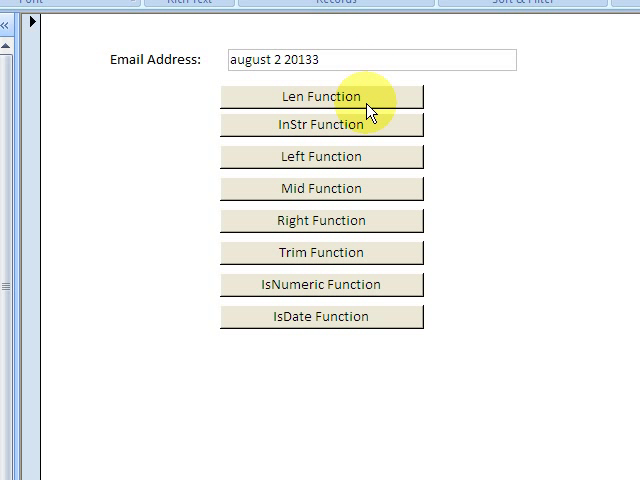
pyautogui.click(322, 93)
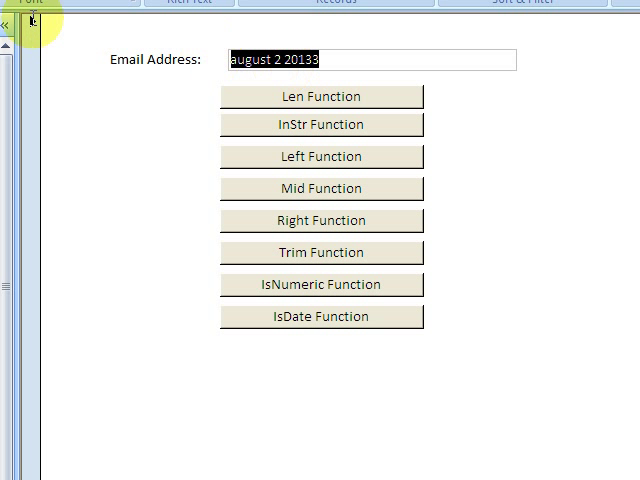
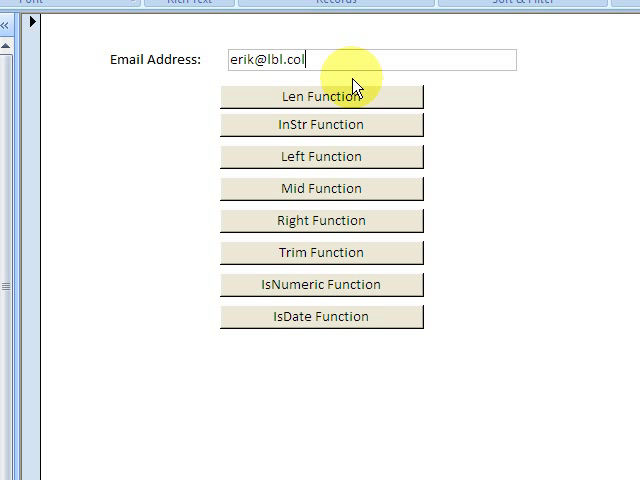
pyautogui.moveTo(372, 189)
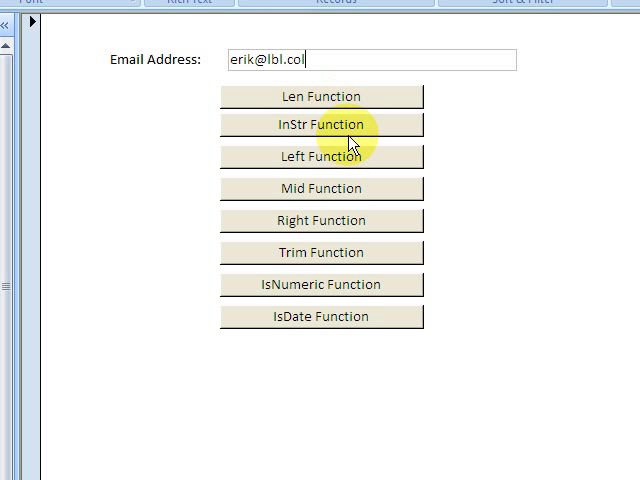
pyautogui.click(321, 125)
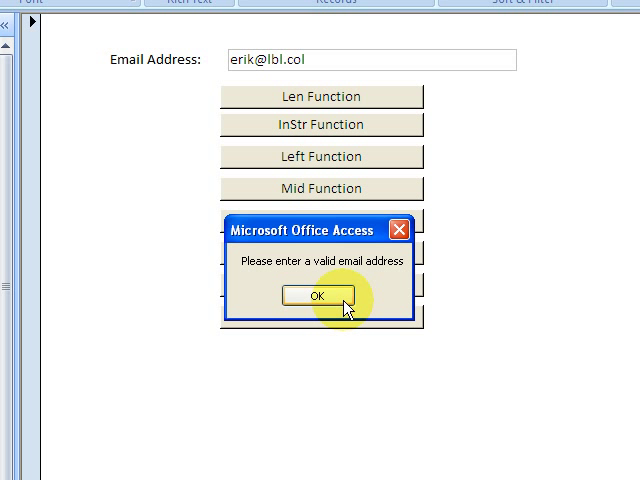
pyautogui.click(316, 295)
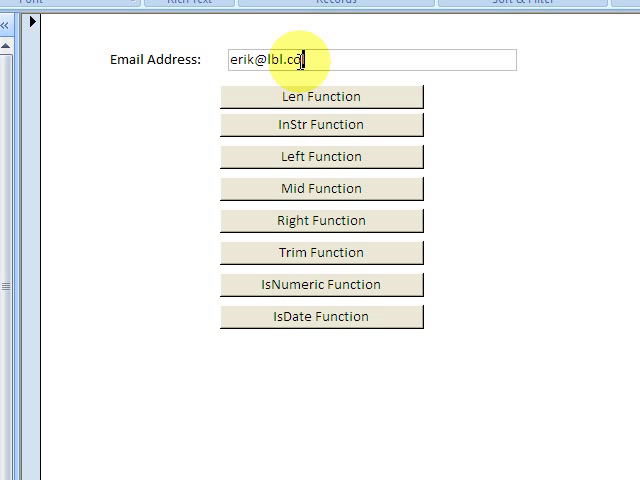
pyautogui.click(322, 188)
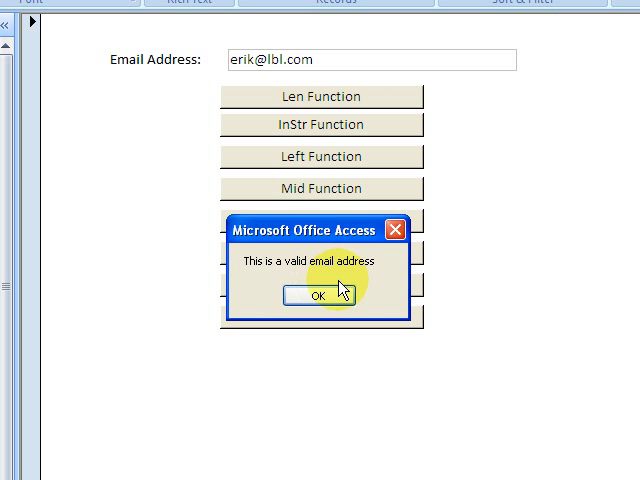
pyautogui.click(319, 295)
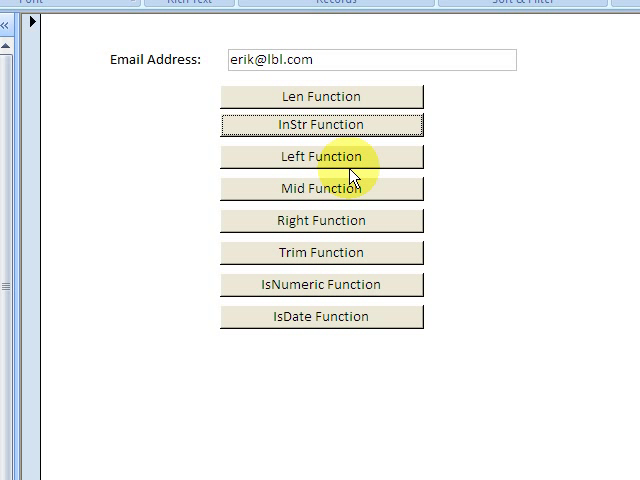
pyautogui.moveTo(347, 161)
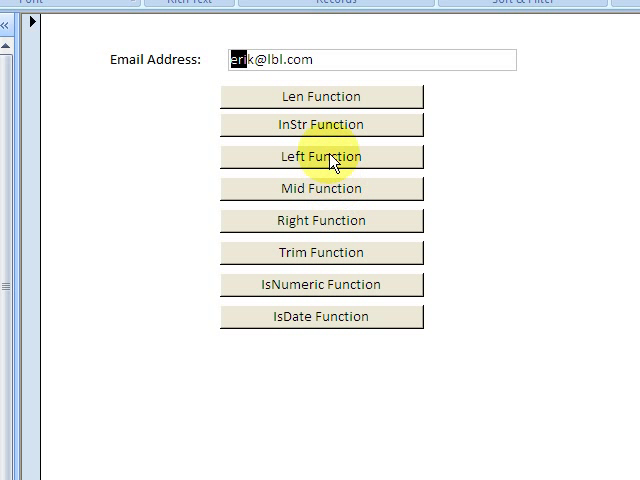
# - Run the Left and Right functions, returning 'eri' and '.com'
pyautogui.click(321, 156)
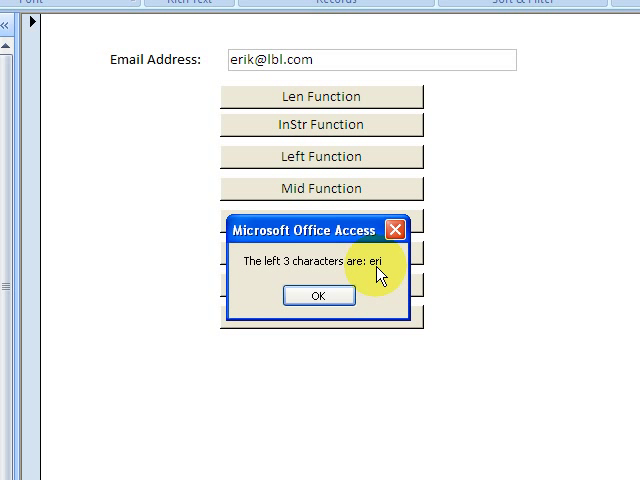
pyautogui.click(318, 295)
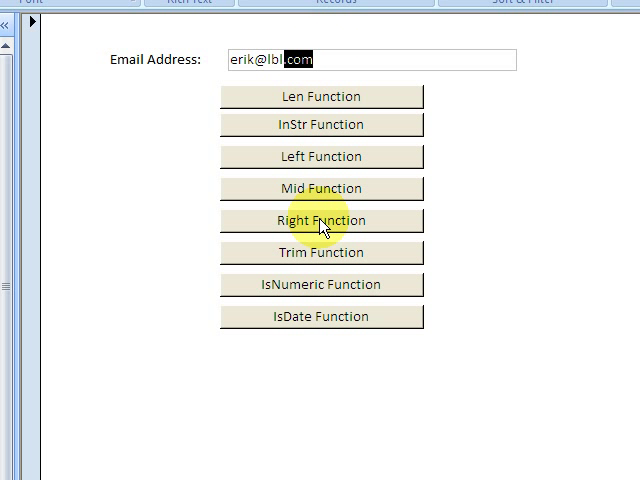
pyautogui.click(321, 220)
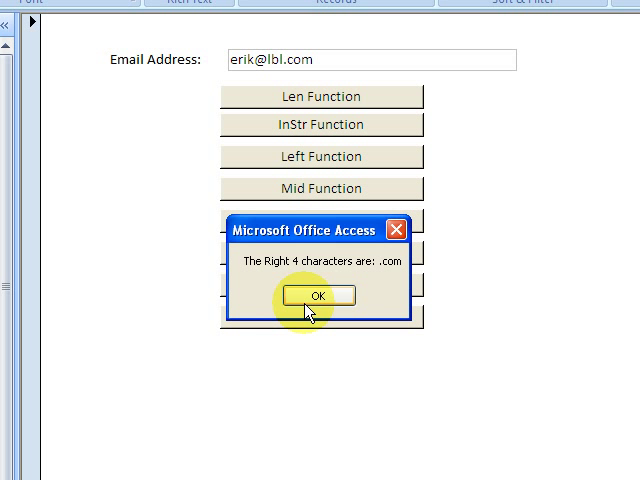
pyautogui.click(320, 294)
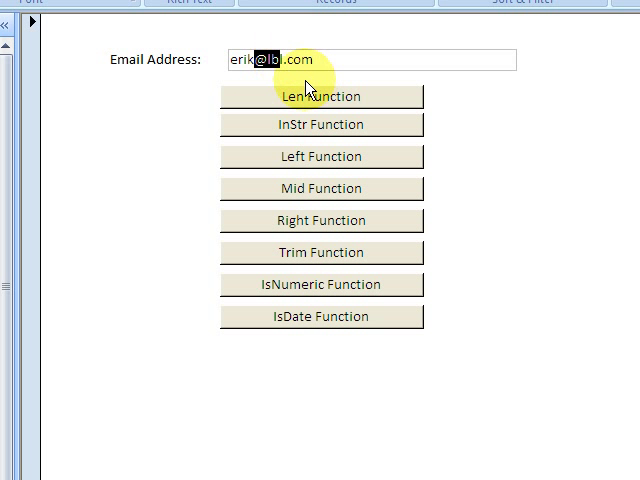
# - Run the Mid function to show 'k@l' and close the message
pyautogui.click(321, 188)
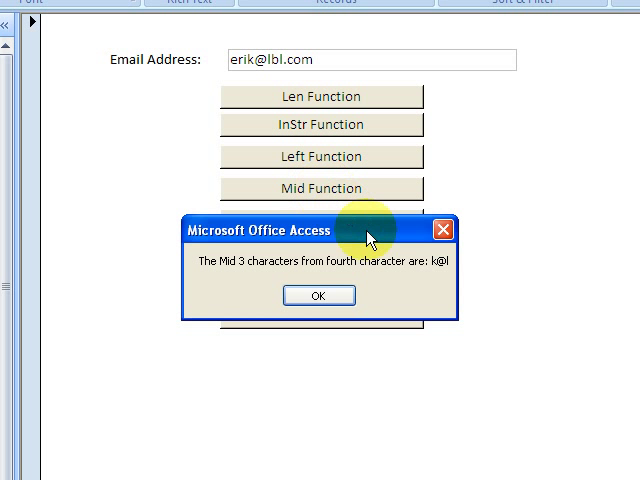
pyautogui.moveTo(230, 56)
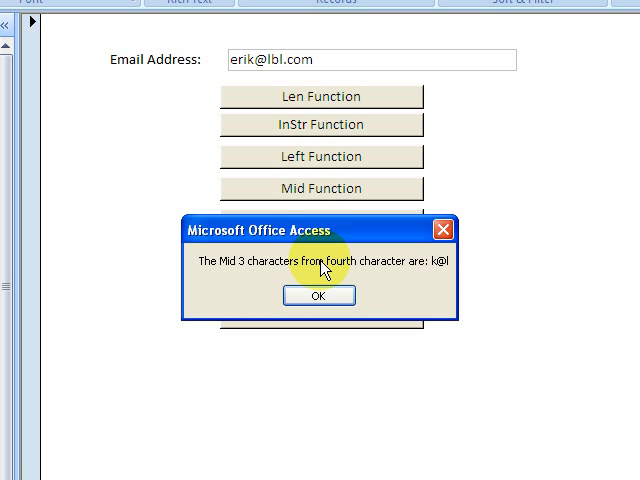
pyautogui.click(318, 295)
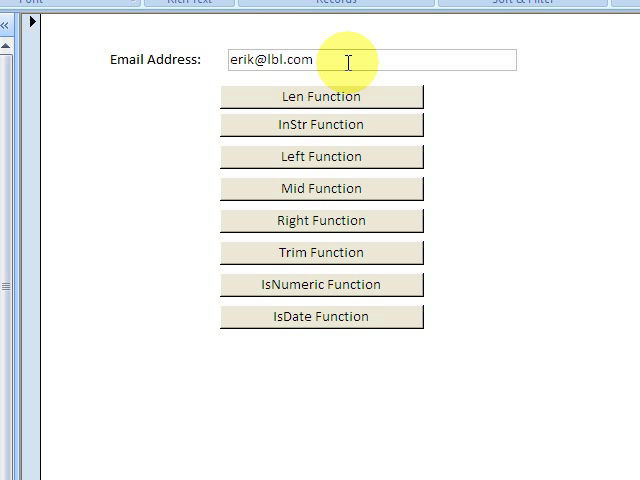
pyautogui.moveTo(228, 66)
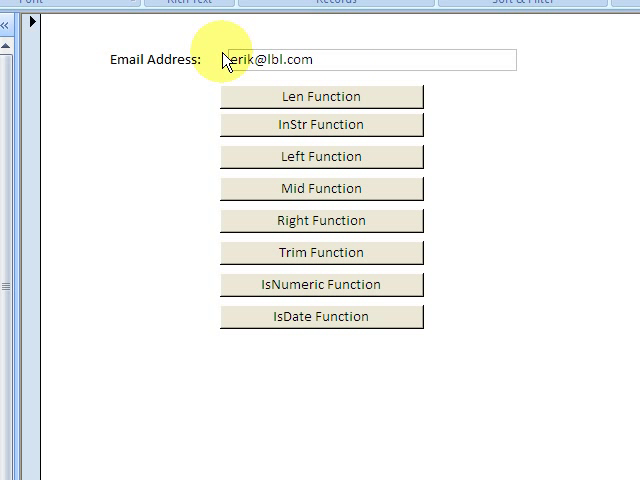
pyautogui.moveTo(211, 105)
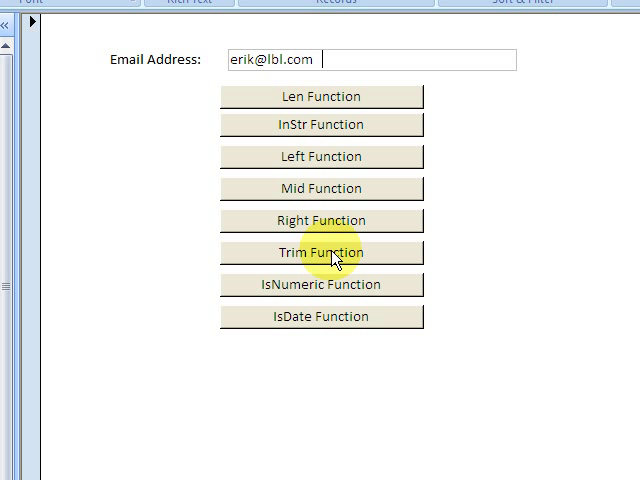
pyautogui.click(321, 252)
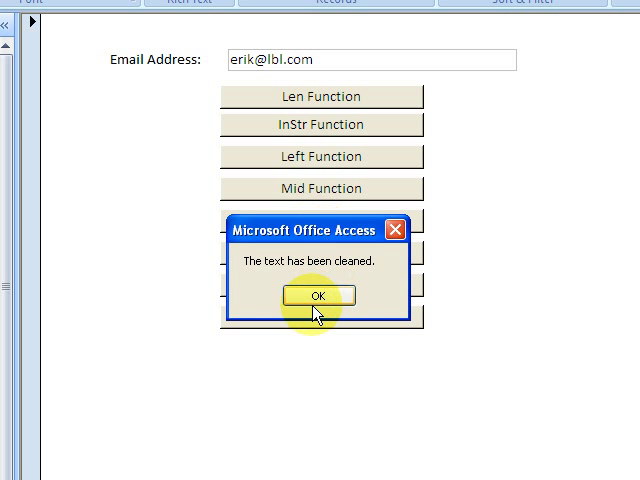
pyautogui.click(316, 294)
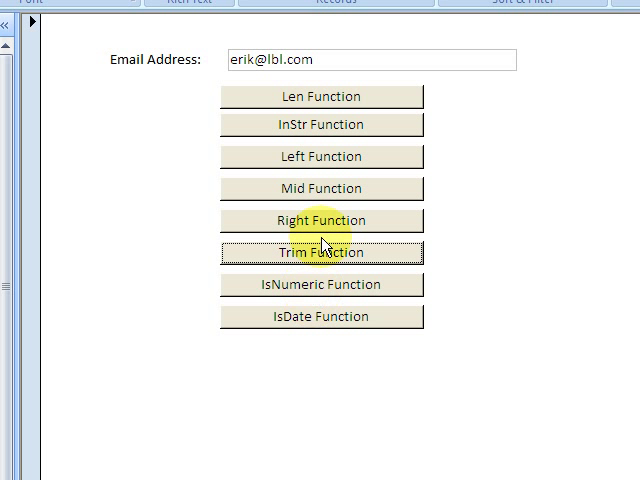
pyautogui.click(320, 61)
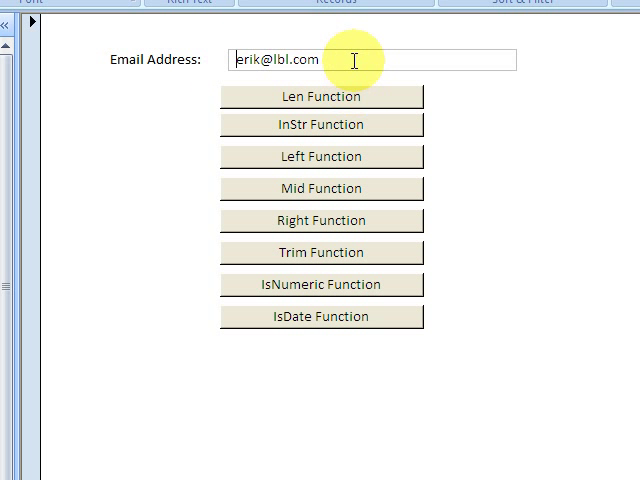
pyautogui.moveTo(503, 195)
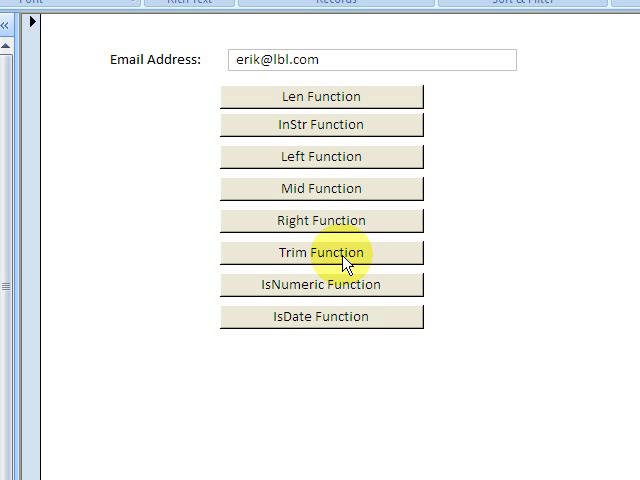
pyautogui.click(320, 252)
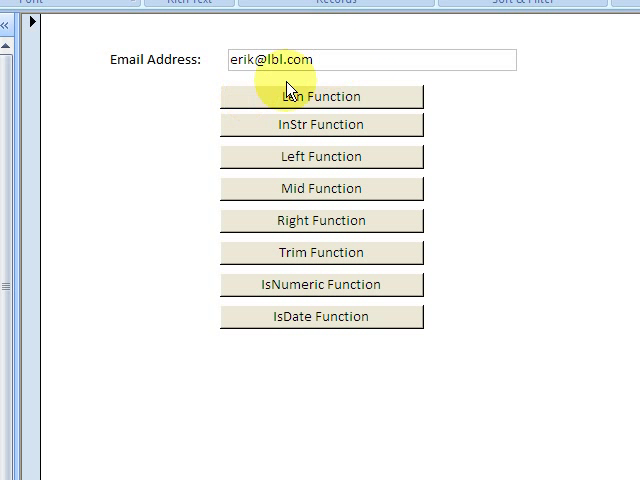
pyautogui.moveTo(350, 188)
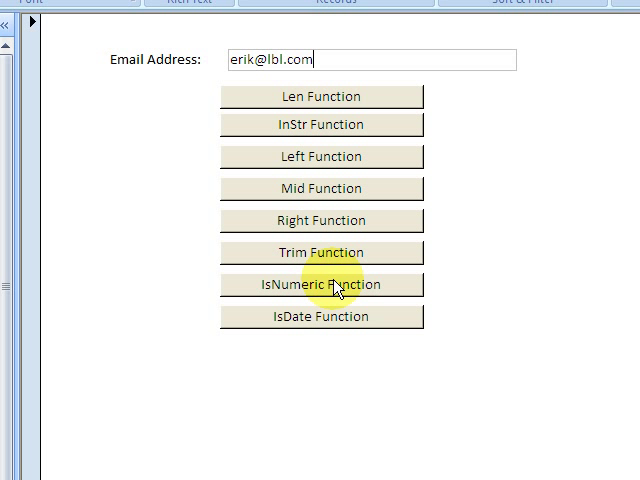
pyautogui.click(321, 284)
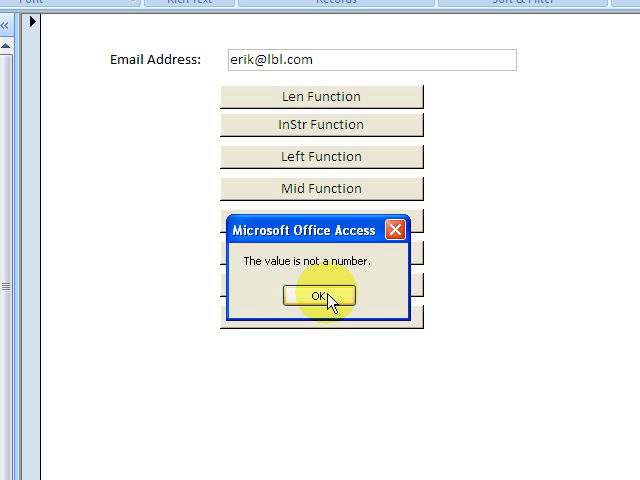
pyautogui.click(319, 294)
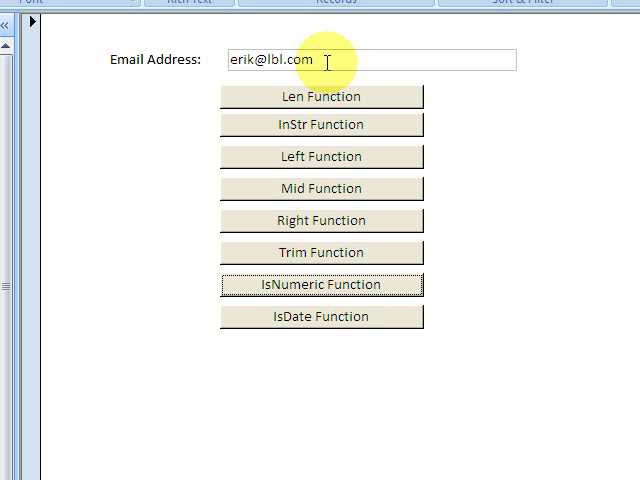
pyautogui.doubleClick(315, 60)
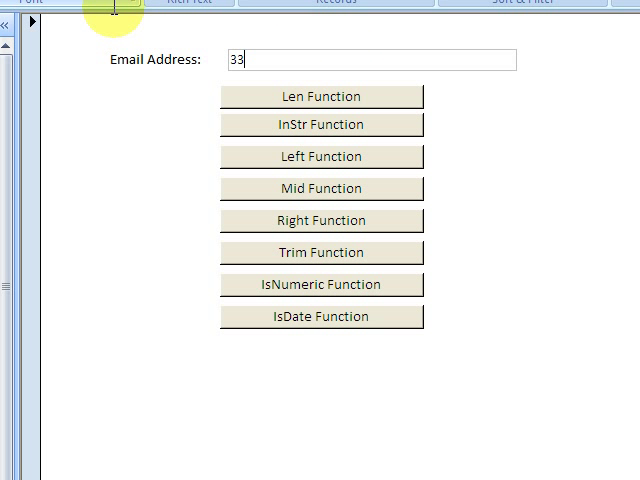
# - Enter '33g' and confirm IsNumeric also reports it is not a number
pyautogui.click(322, 284)
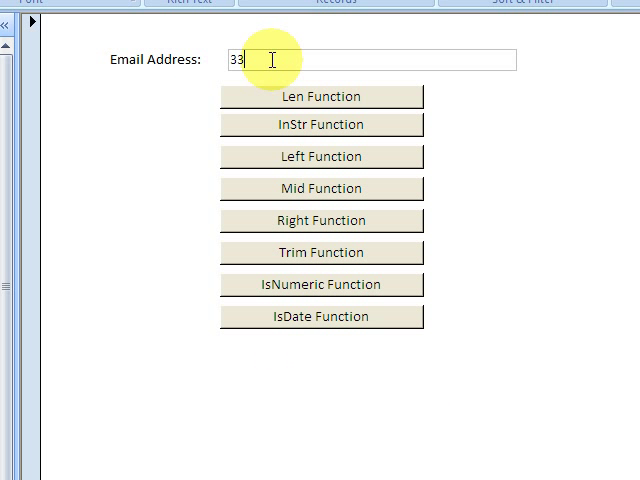
pyautogui.write('g')
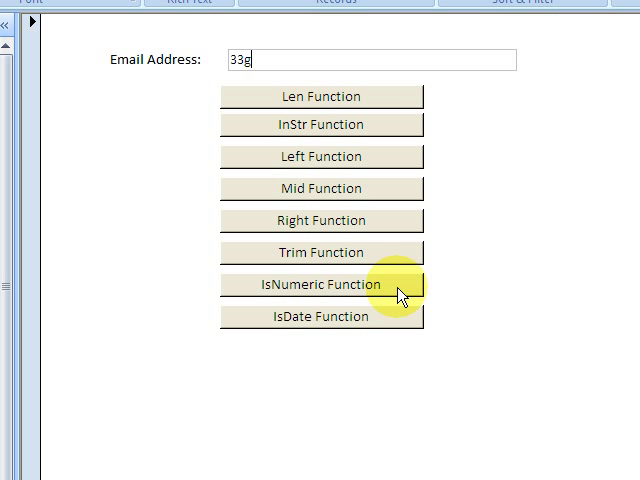
pyautogui.click(321, 284)
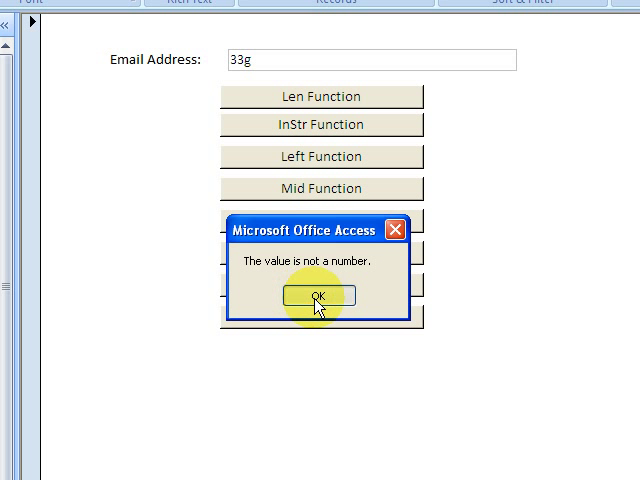
pyautogui.click(316, 293)
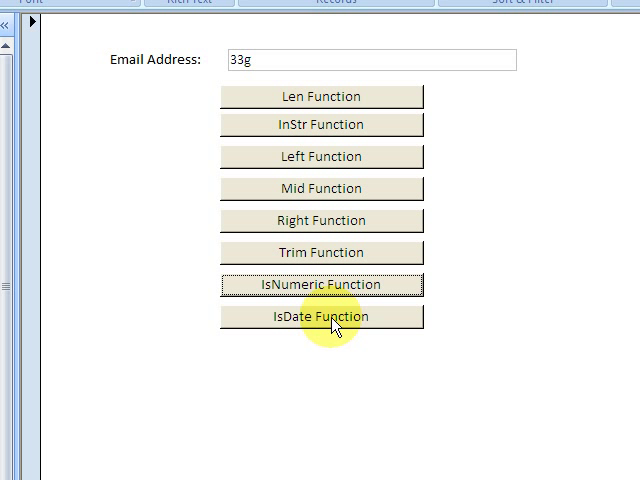
pyautogui.click(320, 316)
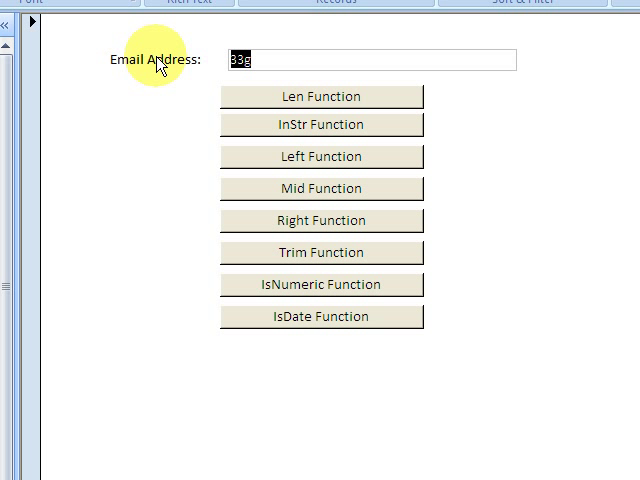
# - Test 'jul 25 2005' with IsDate (a date), then '25 2005' (not a date)
pyautogui.write('jul')
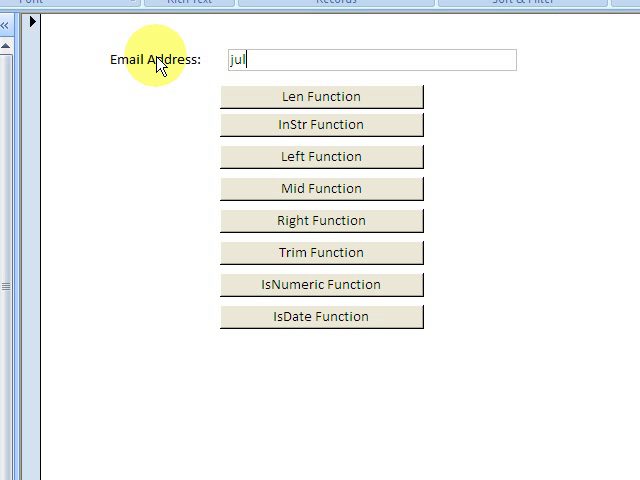
pyautogui.write('2')
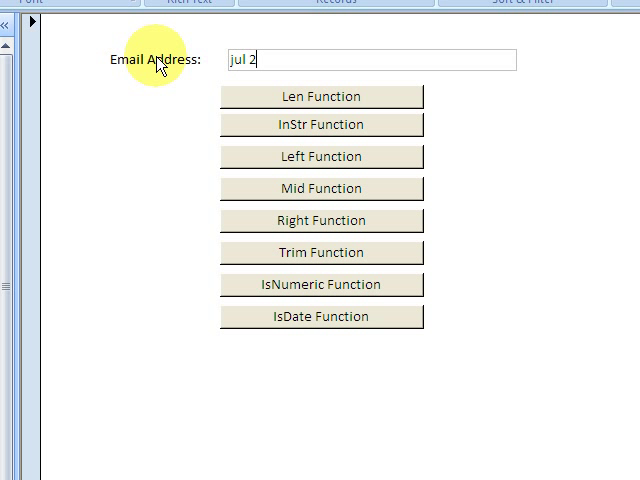
pyautogui.write('5 2')
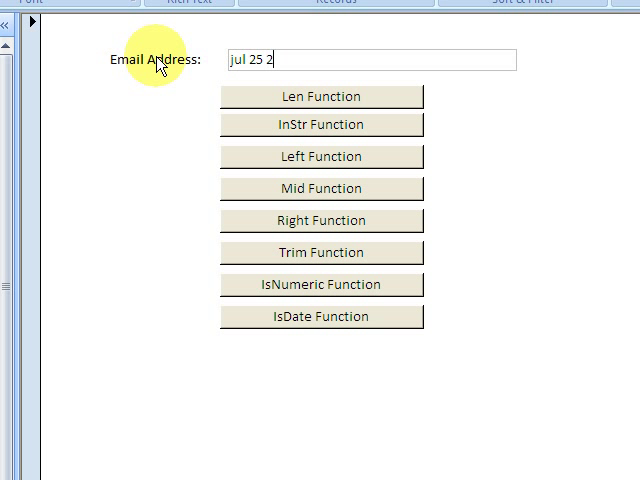
pyautogui.write('00')
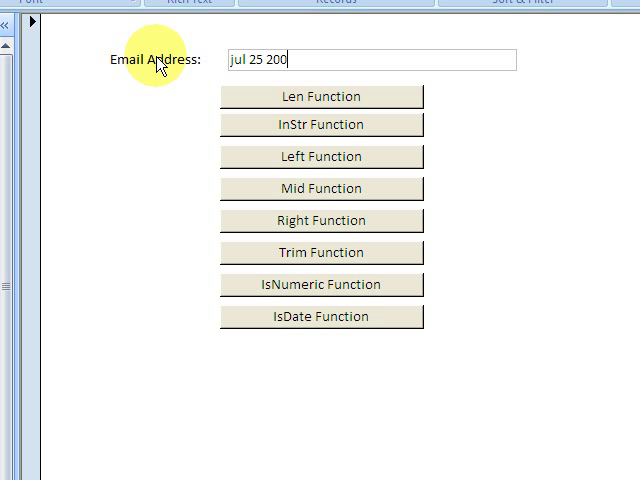
pyautogui.write('5')
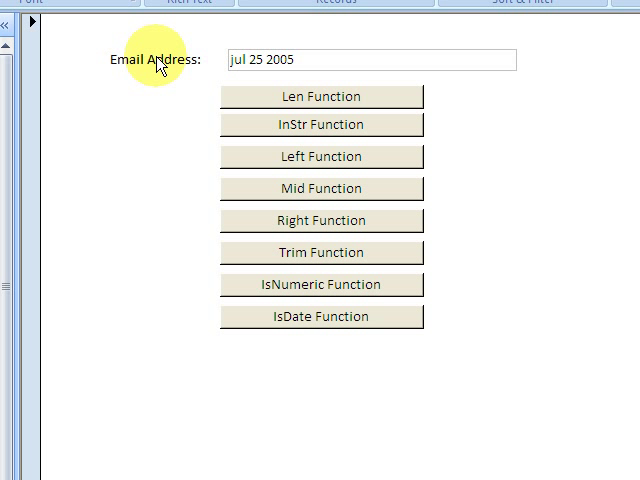
pyautogui.click(321, 316)
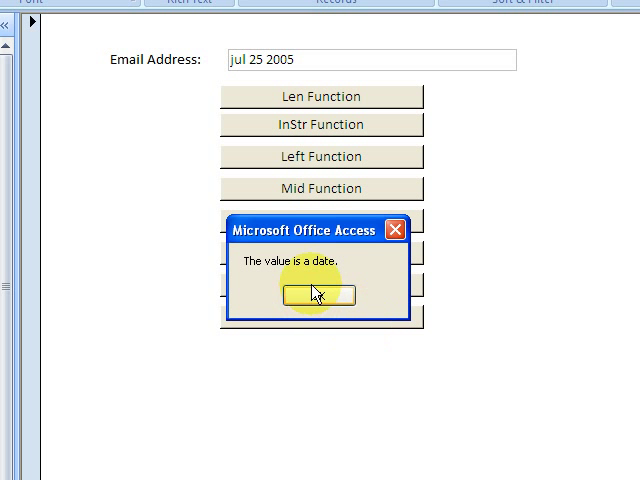
pyautogui.click(319, 294)
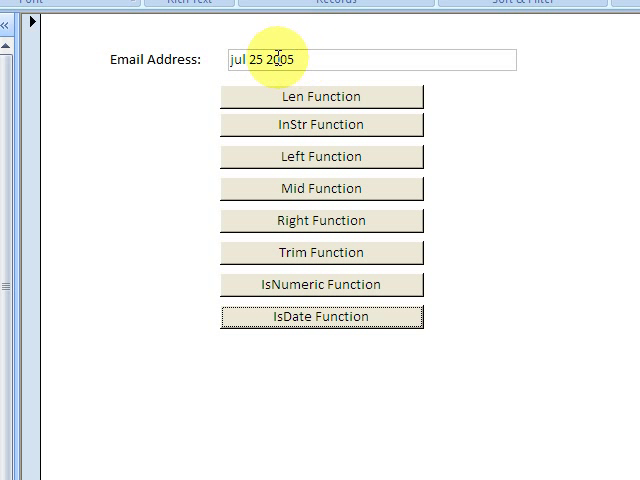
pyautogui.click(321, 220)
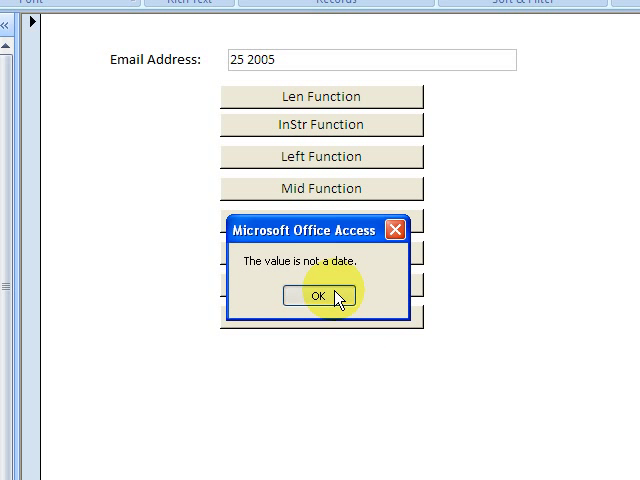
pyautogui.click(317, 295)
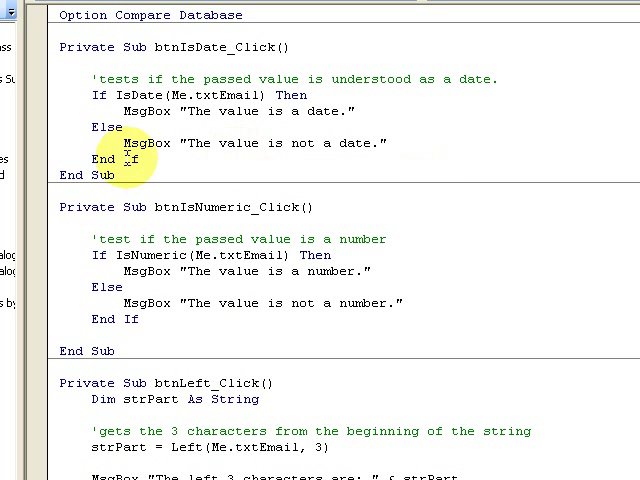
# - Highlight Me.txtEmail in btnIsDate_Click and scroll down to the IsEmailAddress function
pyautogui.moveTo(60, 47); pyautogui.dragTo(165, 159)
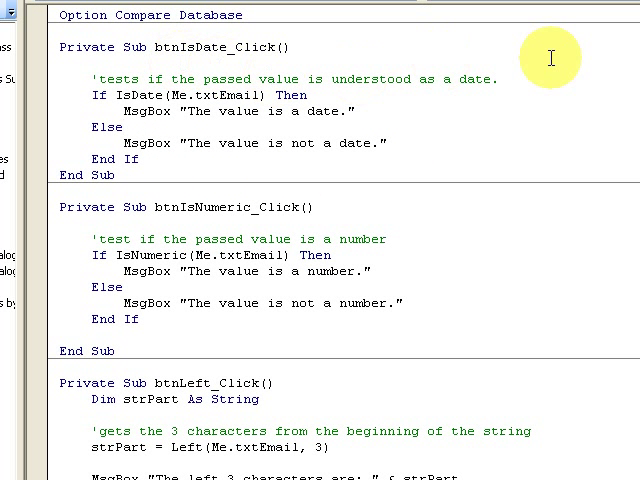
pyautogui.moveTo(528, 82)
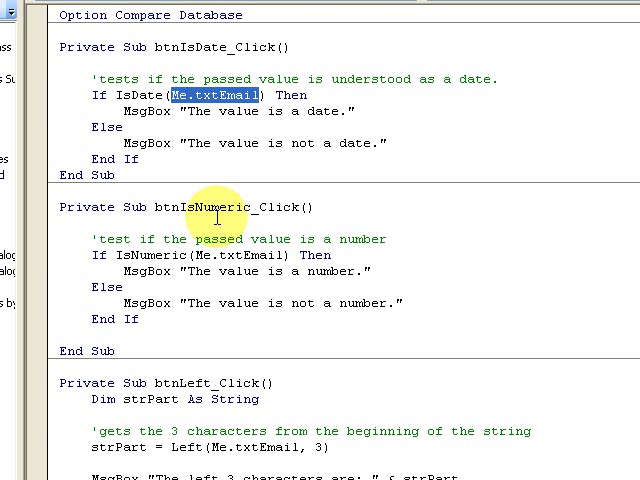
pyautogui.scroll(-3)
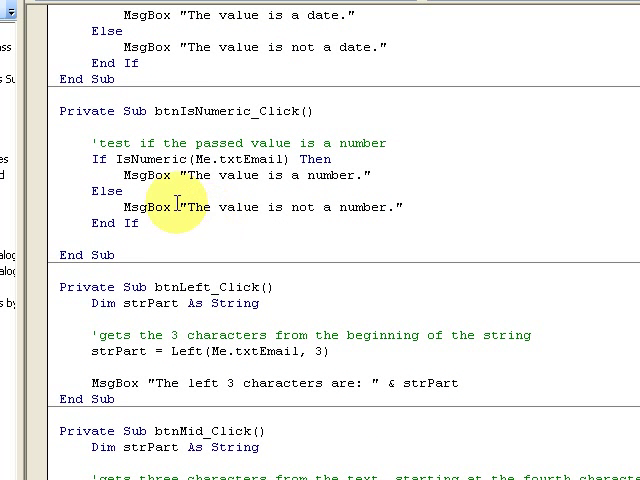
pyautogui.scroll(-3)
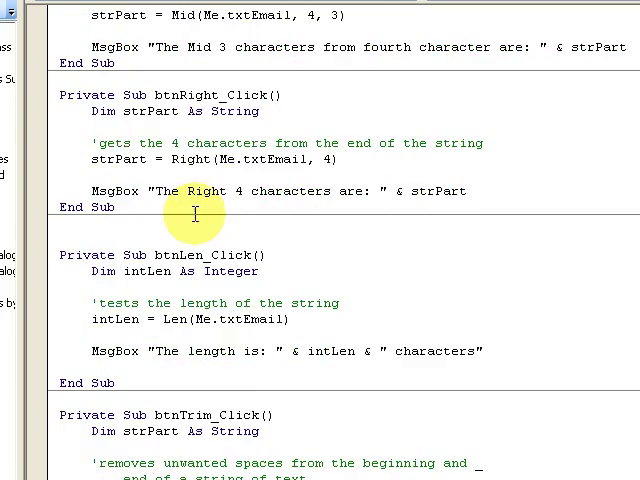
pyautogui.scroll(-3)
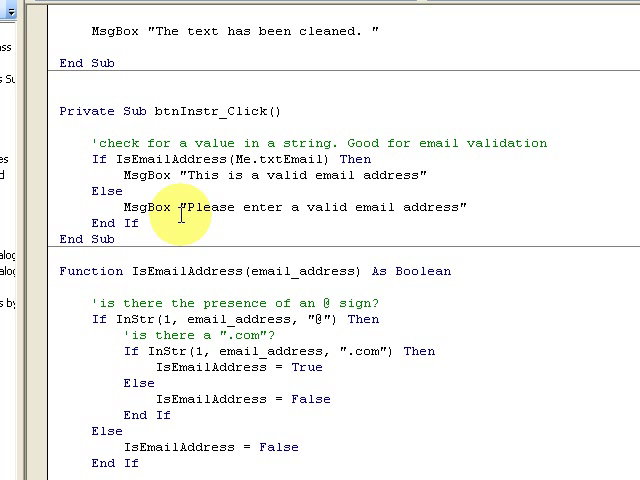
pyautogui.moveTo(205, 178)
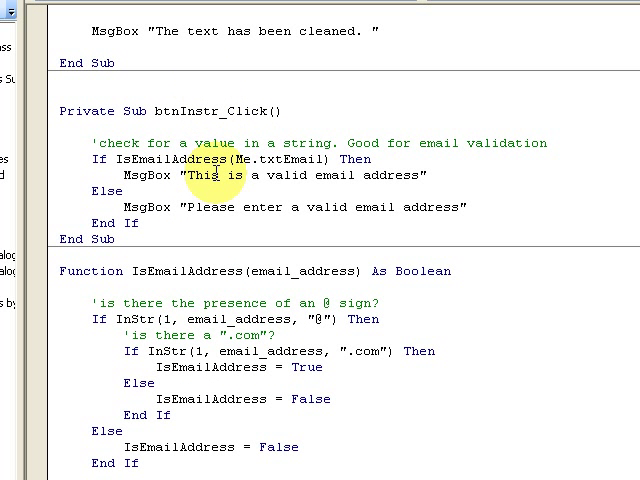
pyautogui.moveTo(205, 335)
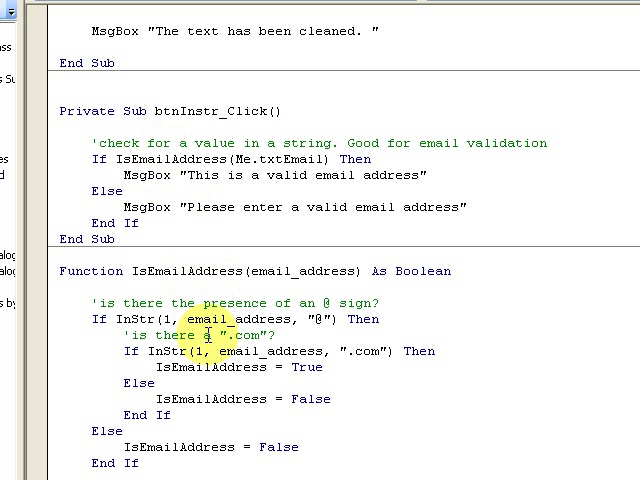